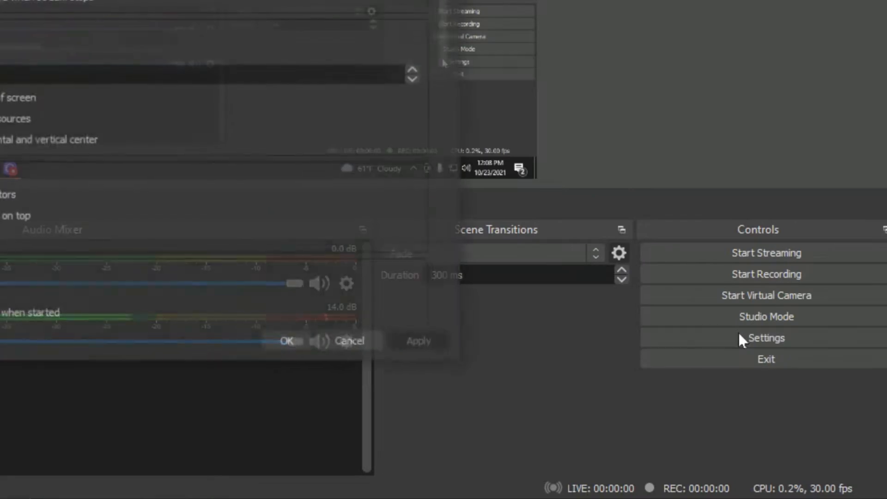
Open Settings on the Video page, showing the 1920x1080 base and output resolutions.
{"action": "left_click", "coordinate": [765, 338]}
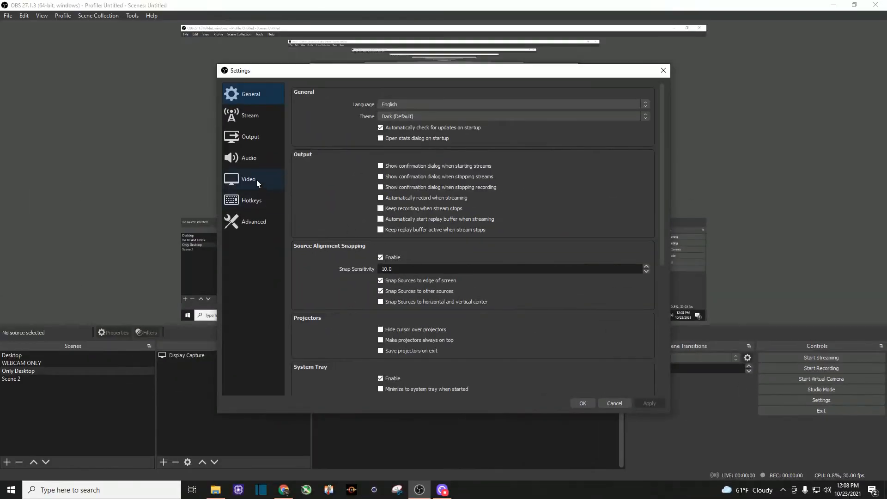
{"action": "left_click", "coordinate": [248, 179]}
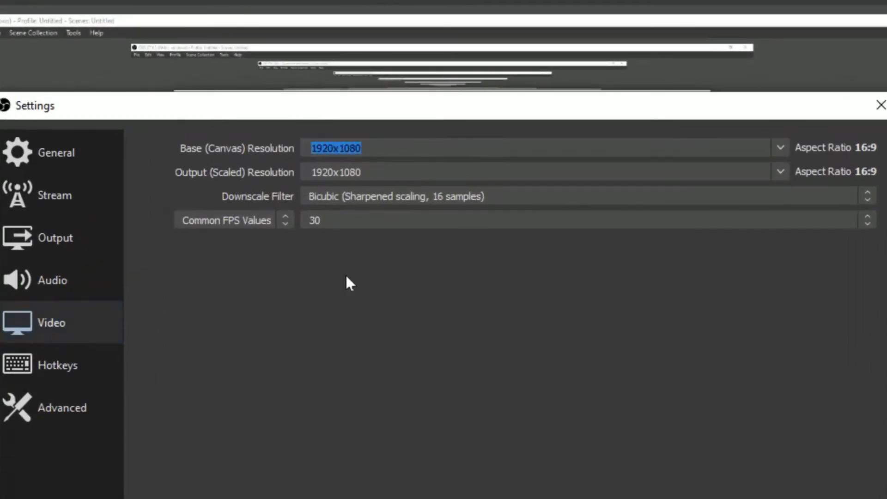
Set base canvas and output resolutions to 1080x1920, apply, and close Settings.
{"action": "type", "text": "1080"}
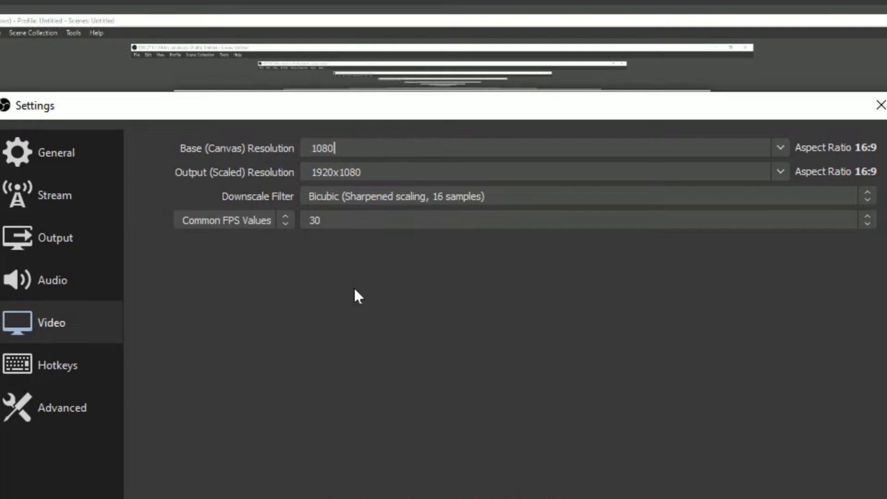
{"action": "type", "text": "x19"}
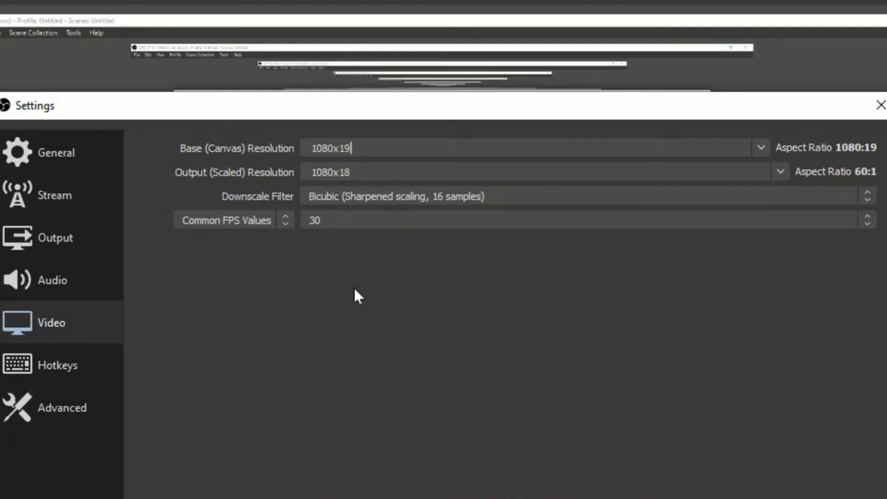
{"action": "type", "text": "20"}
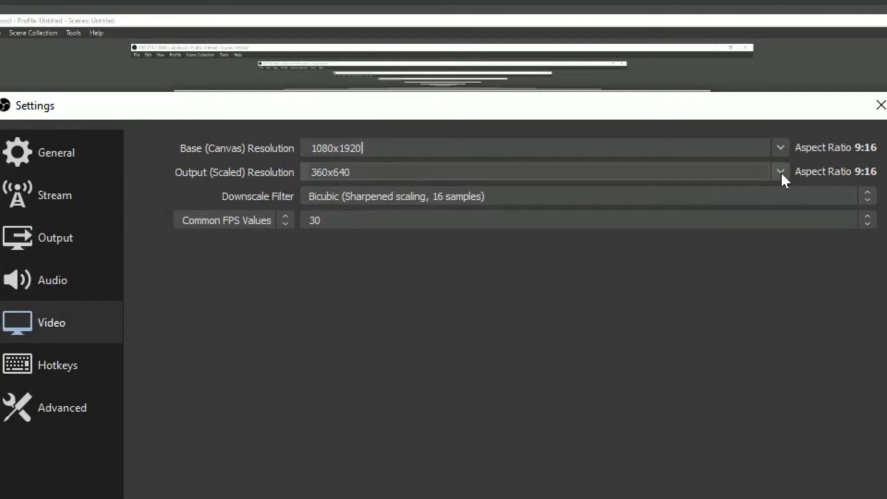
{"action": "left_click", "coordinate": [780, 172]}
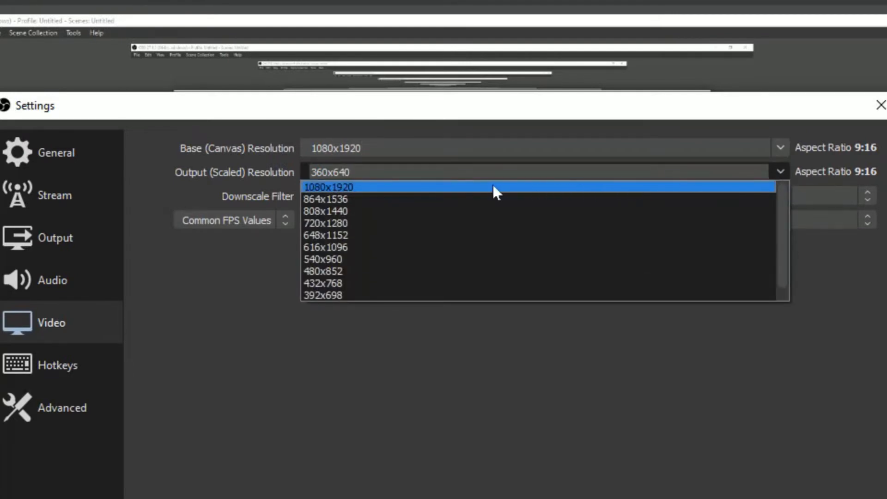
{"action": "left_click", "coordinate": [328, 187]}
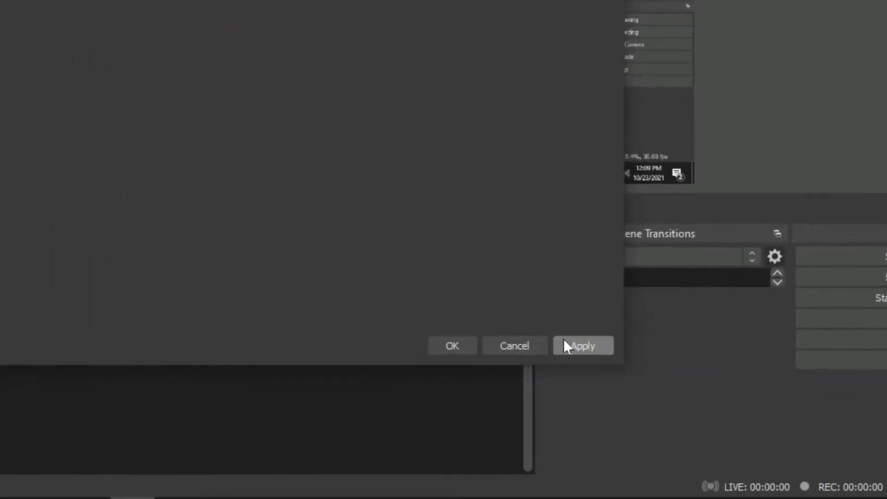
{"action": "left_click", "coordinate": [582, 346]}
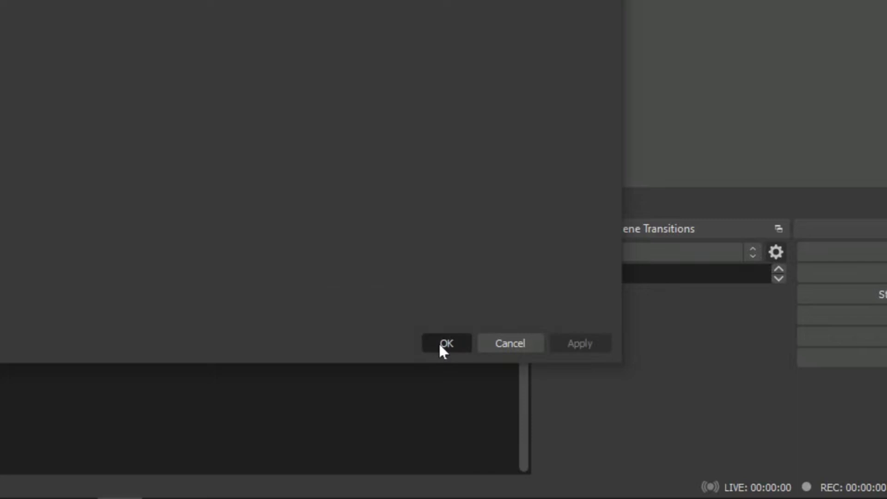
{"action": "left_click", "coordinate": [445, 343]}
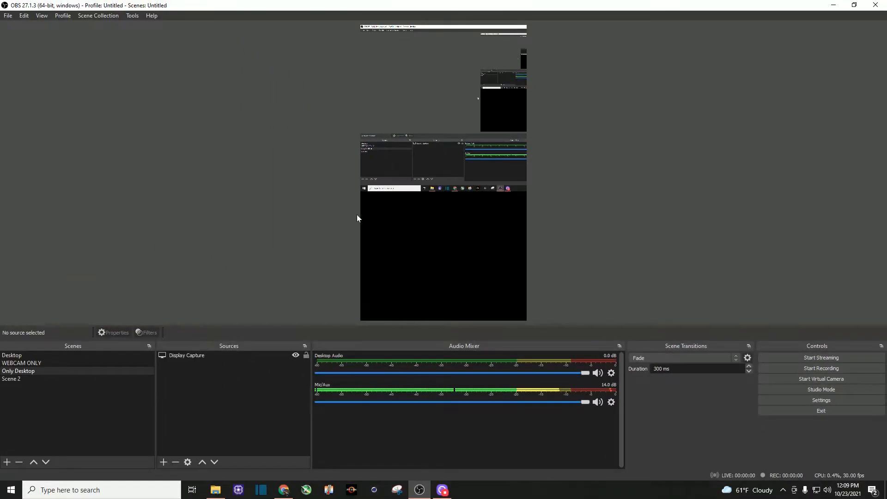
{"action": "mouse_move", "coordinate": [498, 312]}
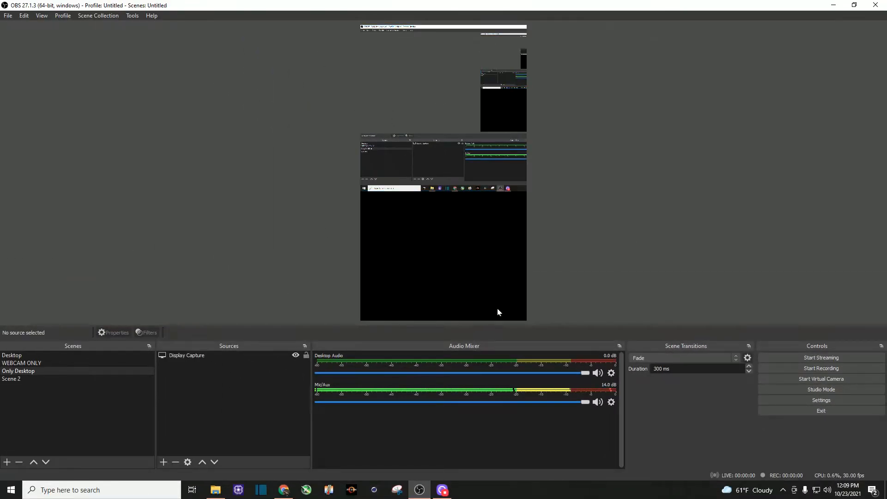
{"action": "mouse_move", "coordinate": [350, 302]}
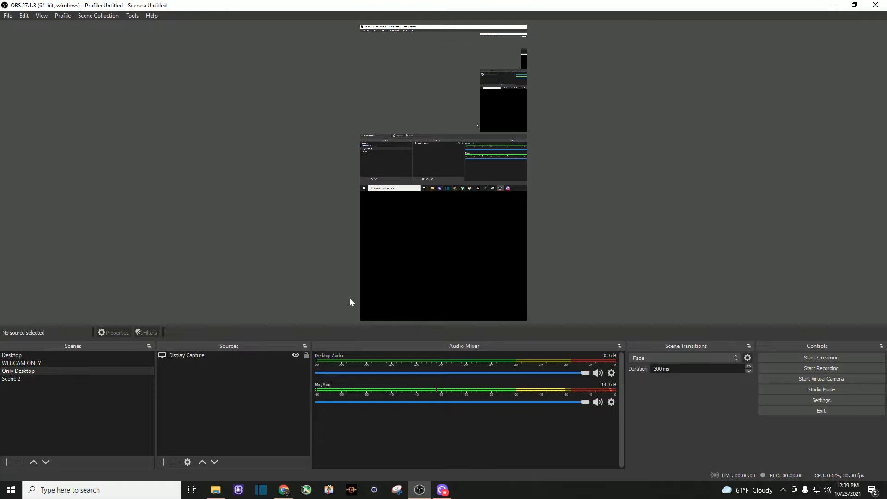
{"action": "mouse_move", "coordinate": [354, 295]}
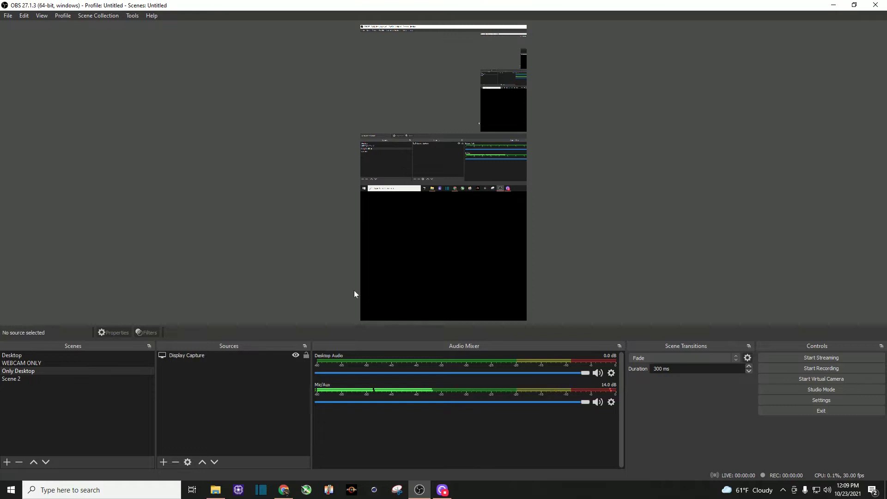
{"action": "left_click", "coordinate": [11, 378]}
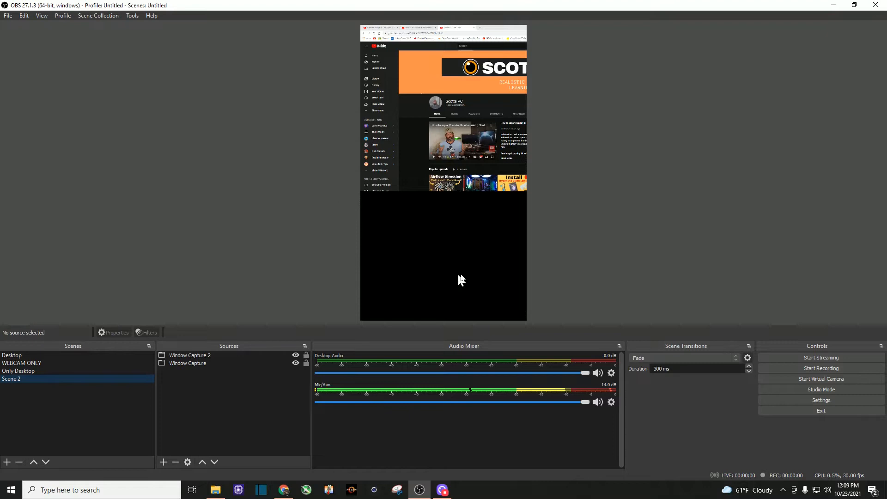
{"action": "mouse_move", "coordinate": [486, 270]}
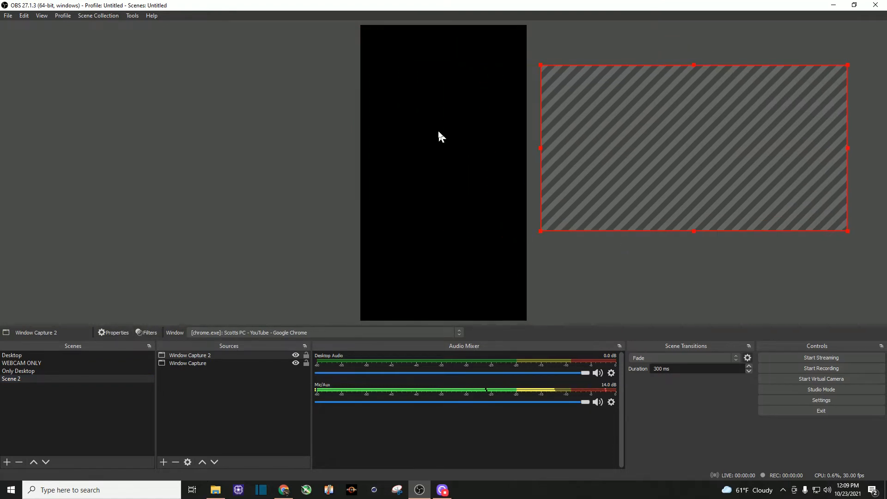
{"action": "mouse_move", "coordinate": [366, 114]}
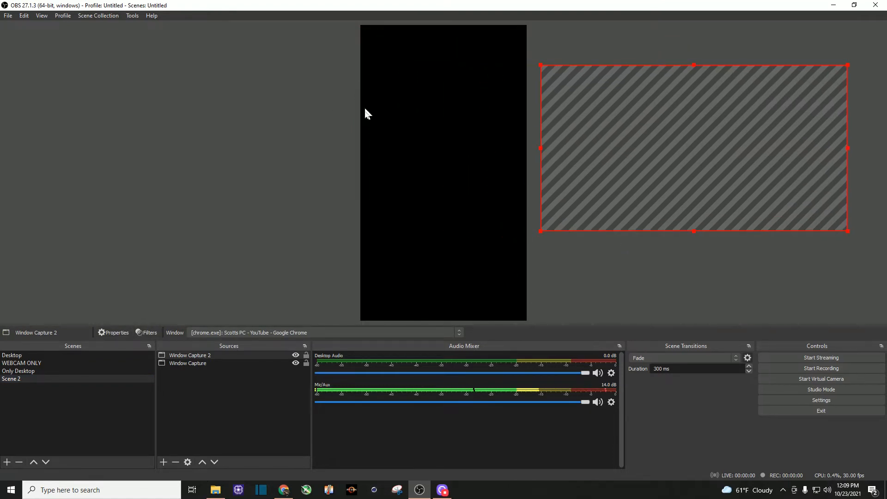
{"action": "mouse_move", "coordinate": [706, 177]}
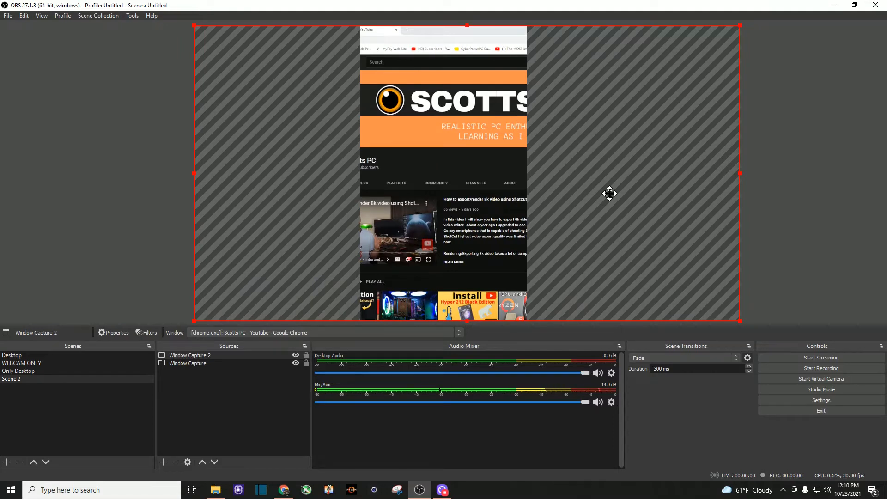
Scroll the preview while stretching Window Capture 2 to the full canvas height.
{"action": "scroll", "scroll_direction": "down", "scroll_amount": 3}
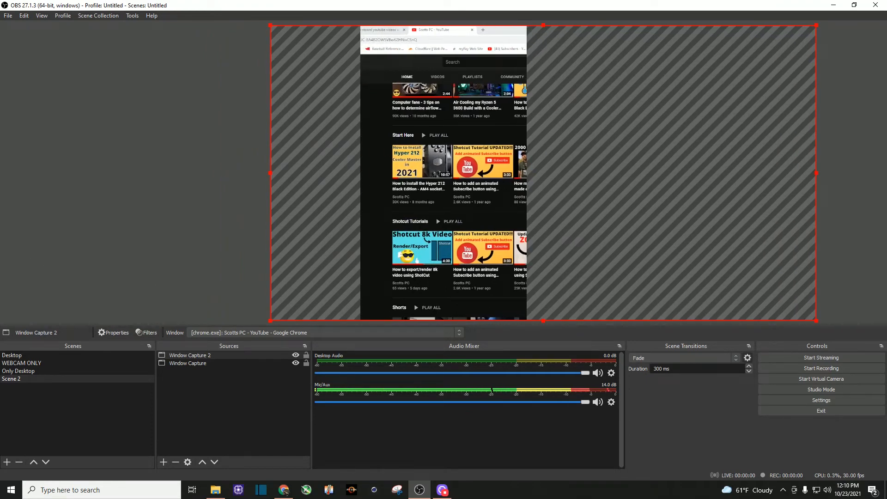
Recenter the channel page capture over the vertical canvas, then deselect it.
{"action": "scroll", "scroll_direction": "up", "scroll_amount": 3}
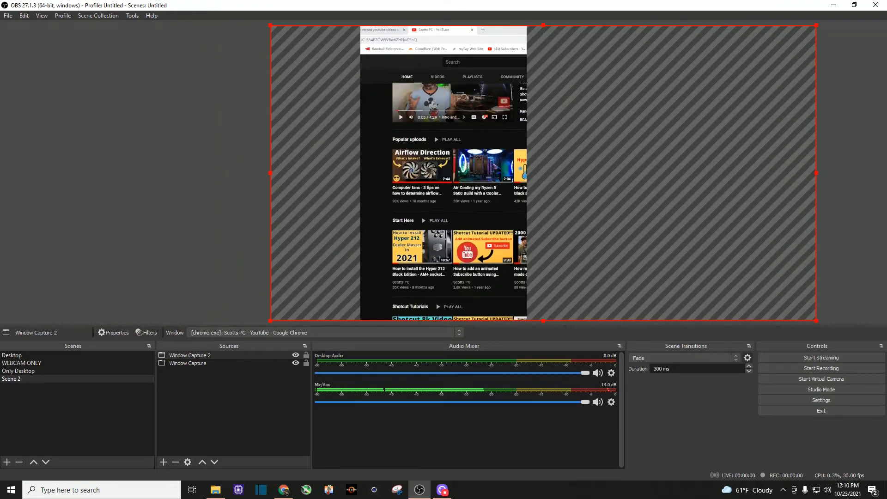
{"action": "scroll", "scroll_direction": "up", "scroll_amount": 3}
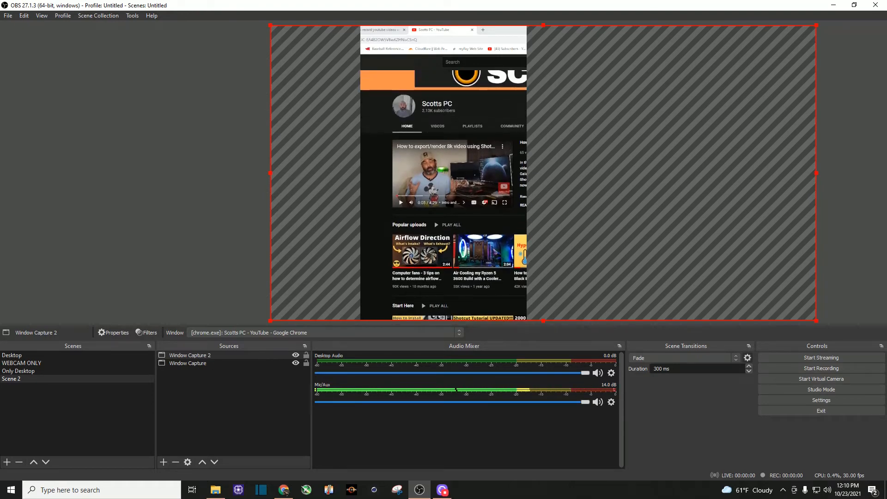
{"action": "left_click", "coordinate": [110, 275]}
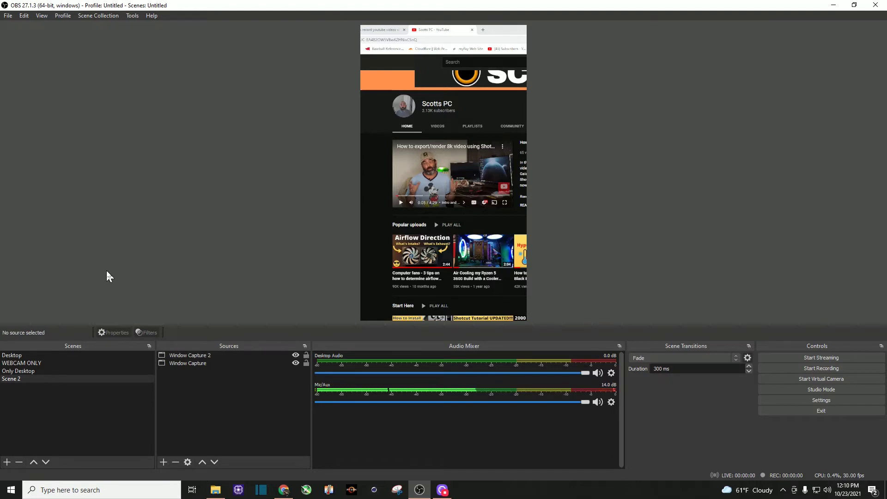
{"action": "mouse_move", "coordinate": [194, 243]}
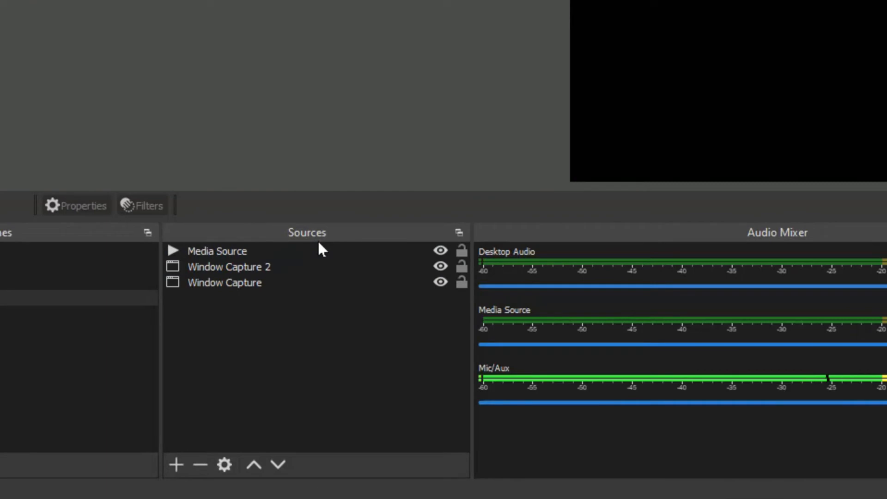
Add a Media Source to Sources and begin adding a second source.
{"action": "left_click", "coordinate": [176, 465]}
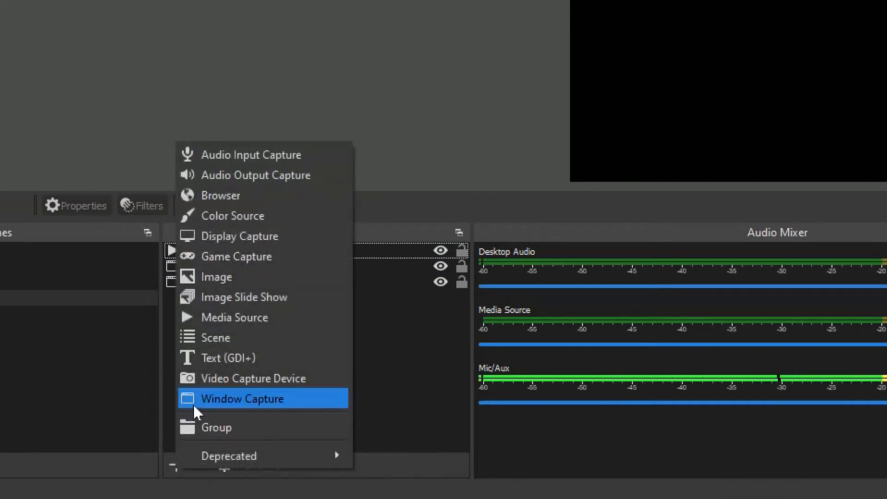
{"action": "left_click", "coordinate": [243, 399]}
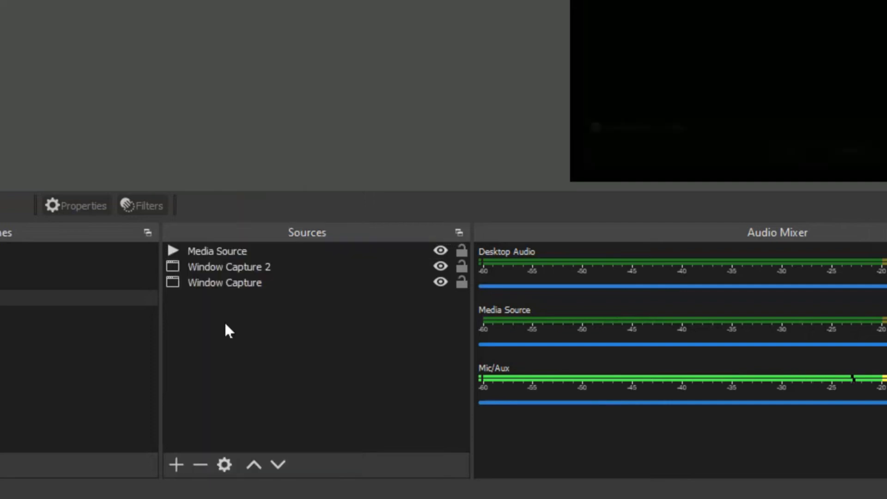
{"action": "left_click", "coordinate": [177, 464]}
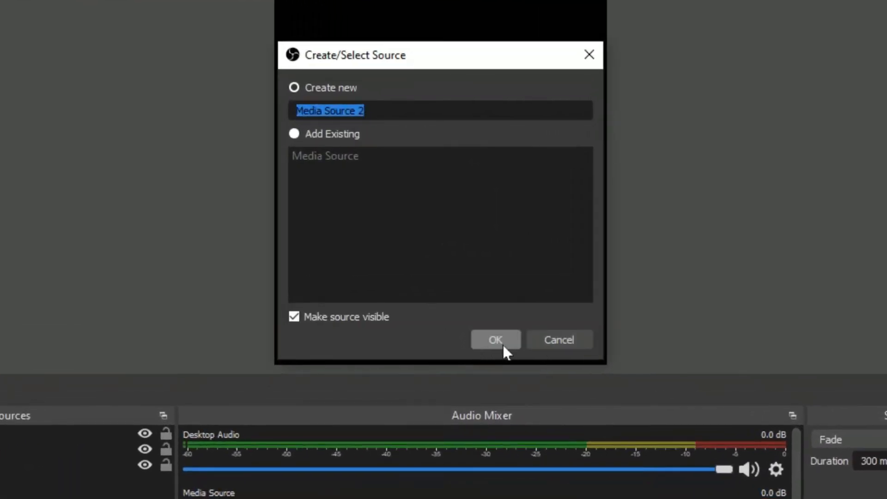
Create Media Source 2 playing the video file D:/9547.mp4.
{"action": "left_click", "coordinate": [495, 340]}
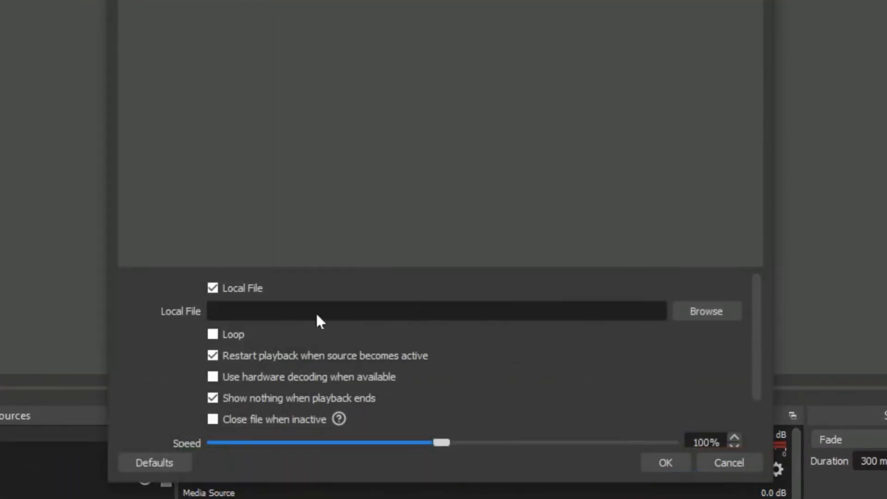
{"action": "mouse_move", "coordinate": [707, 311]}
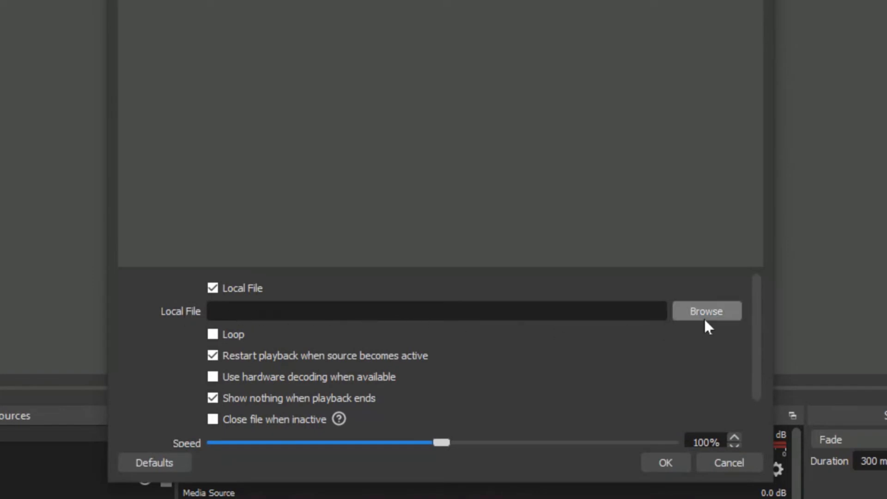
{"action": "left_click", "coordinate": [706, 311]}
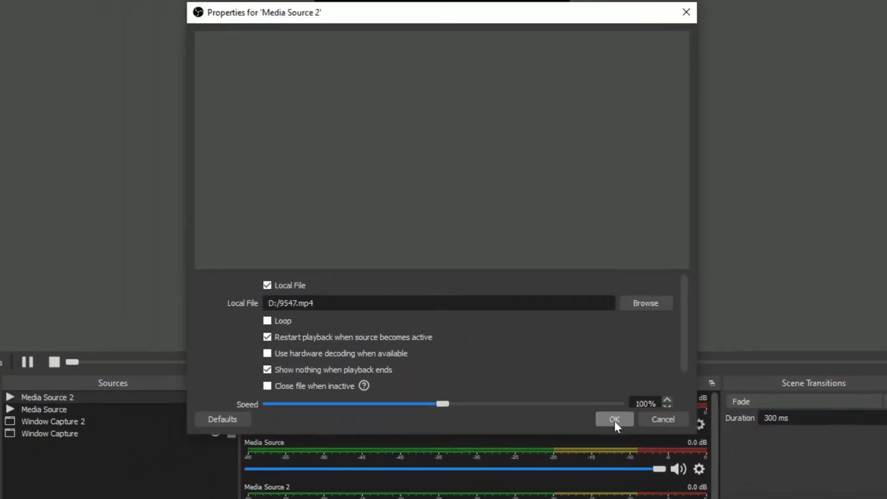
{"action": "left_click", "coordinate": [614, 419]}
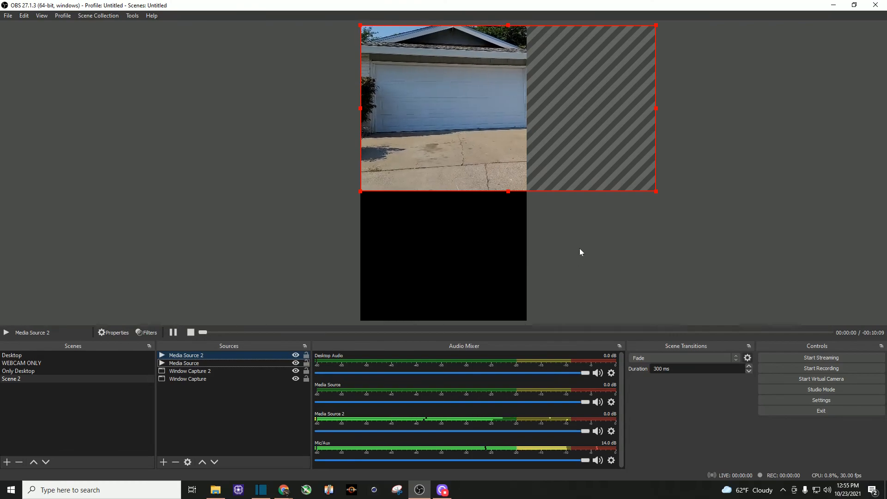